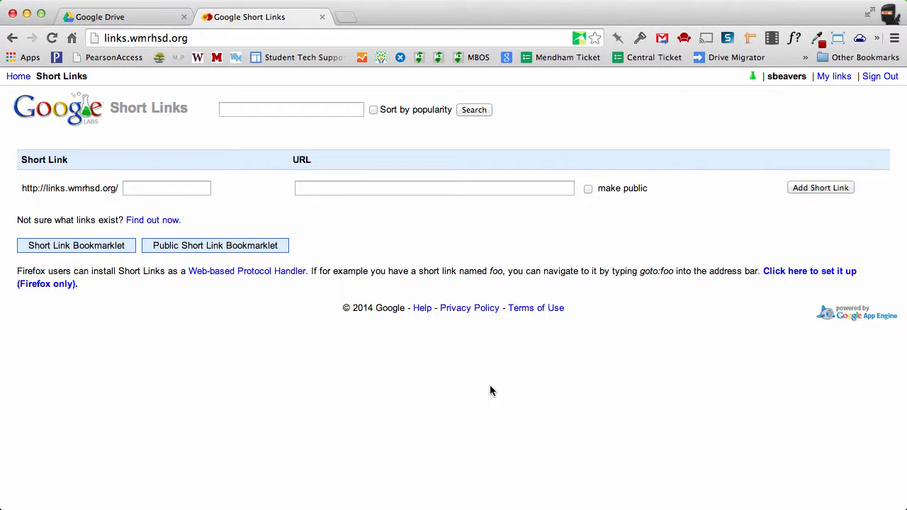
{"action": "mouse_move", "coordinate": [433, 300]}
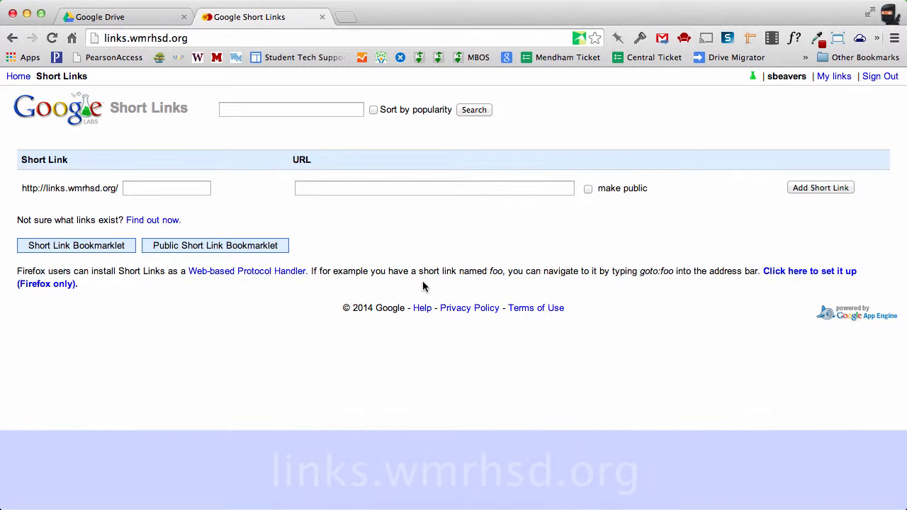
{"action": "mouse_move", "coordinate": [376, 238]}
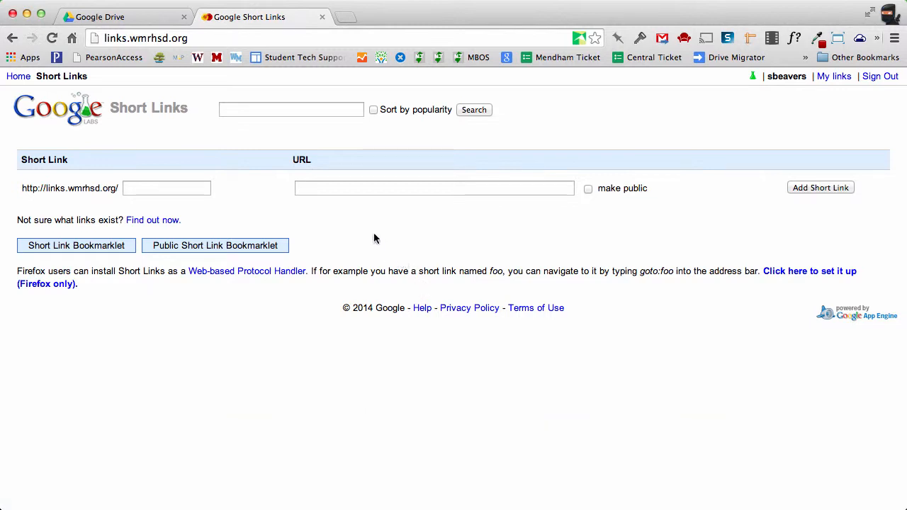
{"action": "mouse_move", "coordinate": [368, 235]}
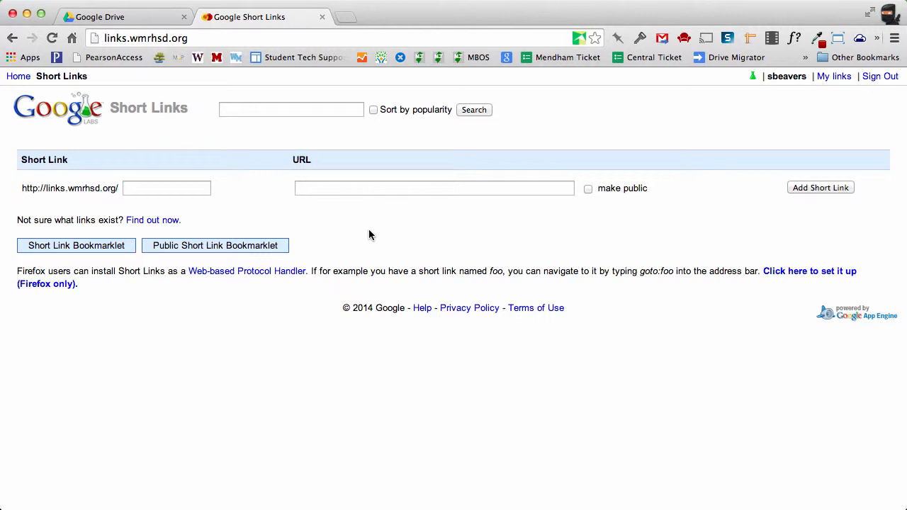
{"action": "mouse_move", "coordinate": [235, 209]}
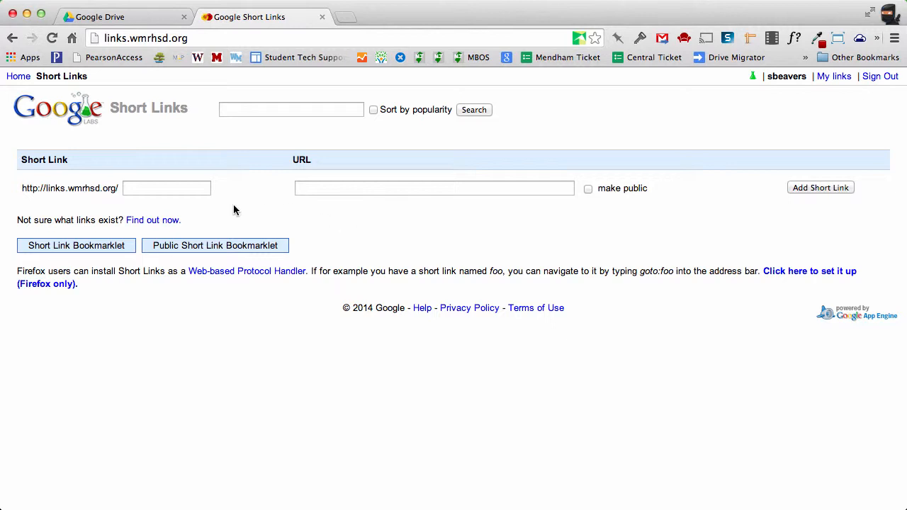
{"action": "mouse_move", "coordinate": [87, 211]}
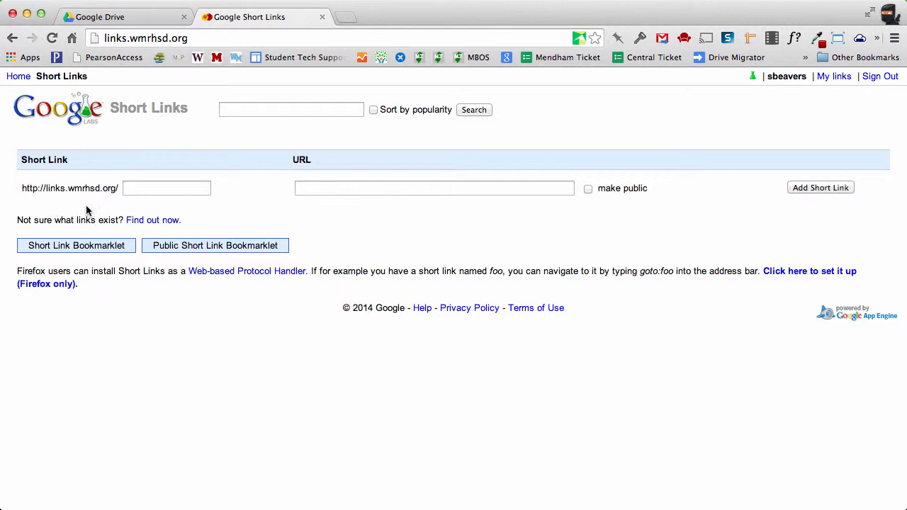
{"action": "mouse_move", "coordinate": [66, 201]}
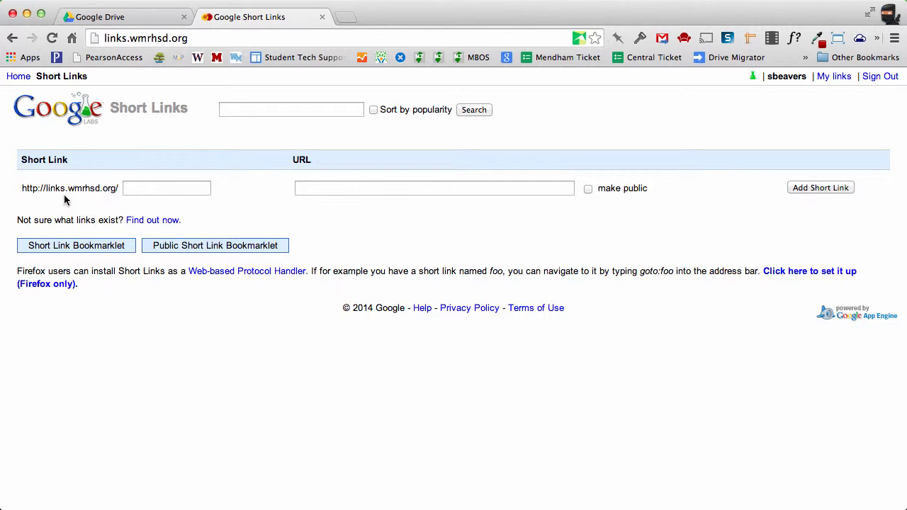
{"action": "mouse_move", "coordinate": [115, 204]}
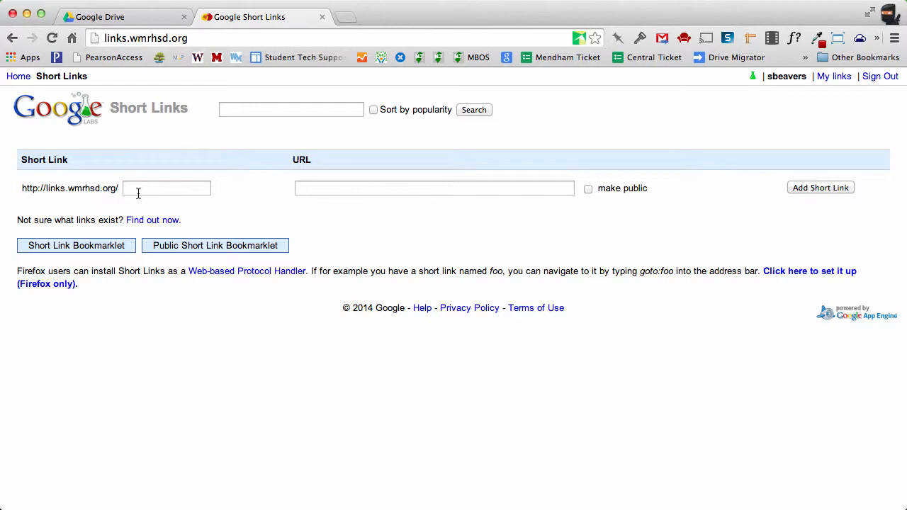
Select Honeywell FAQ.pdf further down the PDF-filtered Google Drive list
{"action": "left_click", "coordinate": [99, 17]}
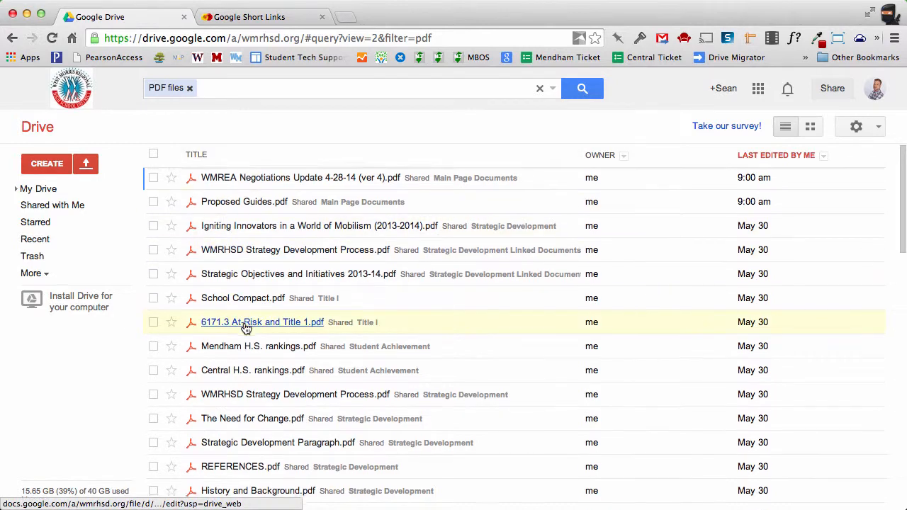
{"action": "scroll", "scroll_direction": "down", "scroll_amount": 3}
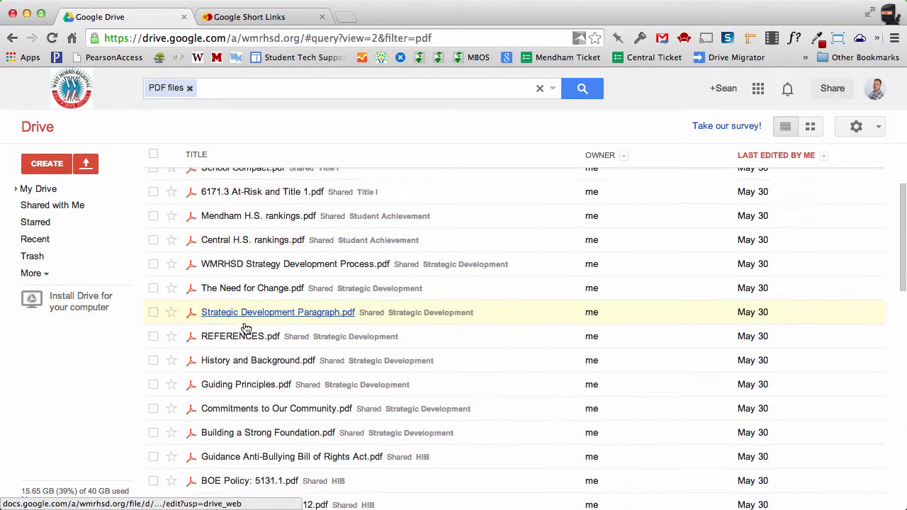
{"action": "scroll", "scroll_direction": "down", "scroll_amount": 3}
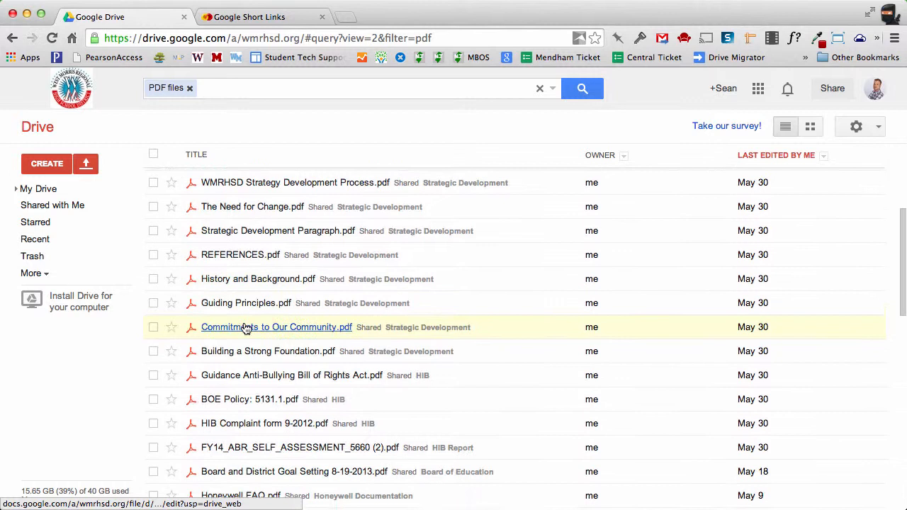
{"action": "scroll", "scroll_direction": "down", "scroll_amount": 3}
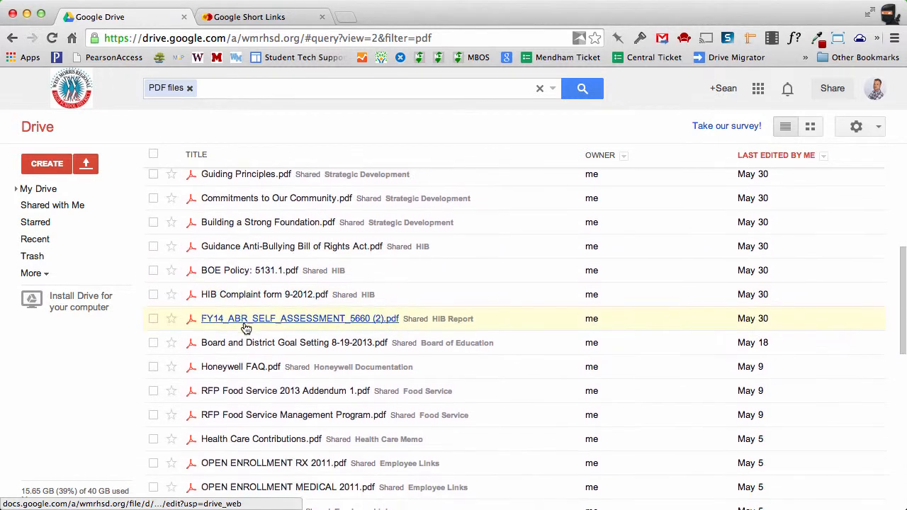
{"action": "scroll", "scroll_direction": "down", "scroll_amount": 3}
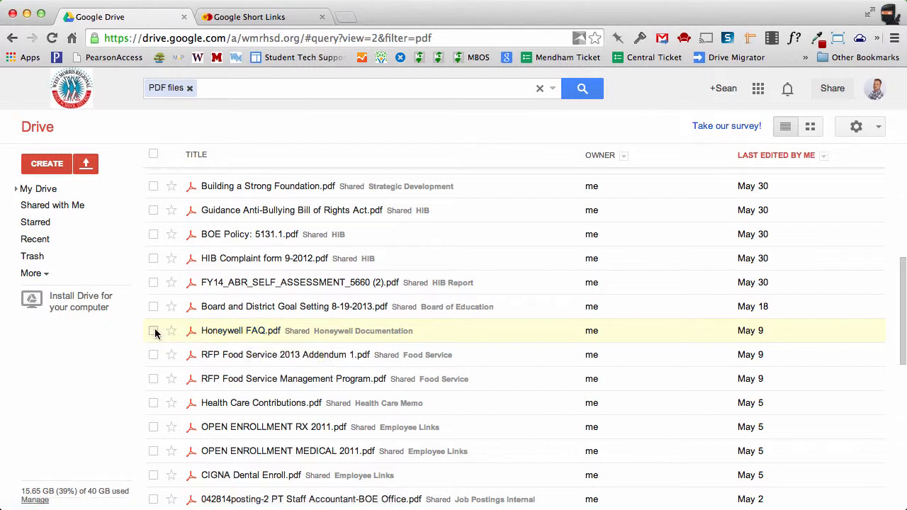
{"action": "left_click", "coordinate": [153, 331]}
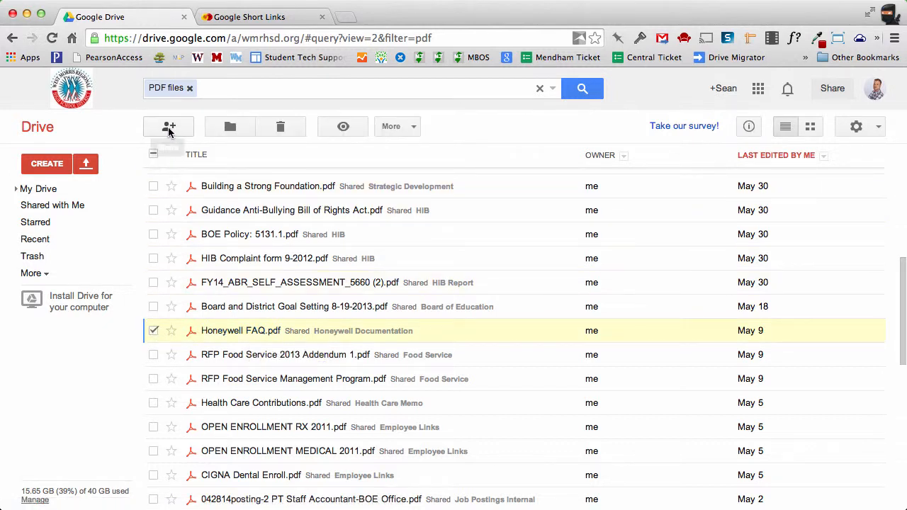
{"action": "left_click", "coordinate": [169, 126]}
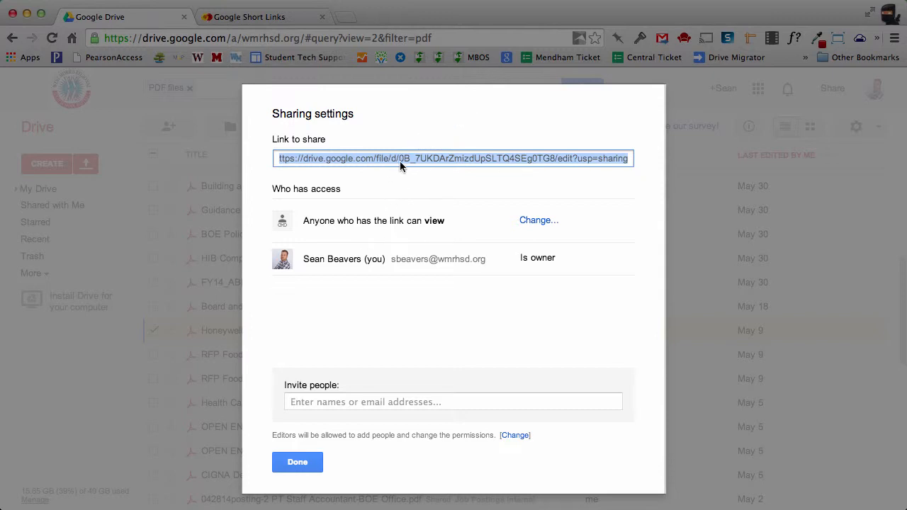
{"action": "mouse_move", "coordinate": [423, 165]}
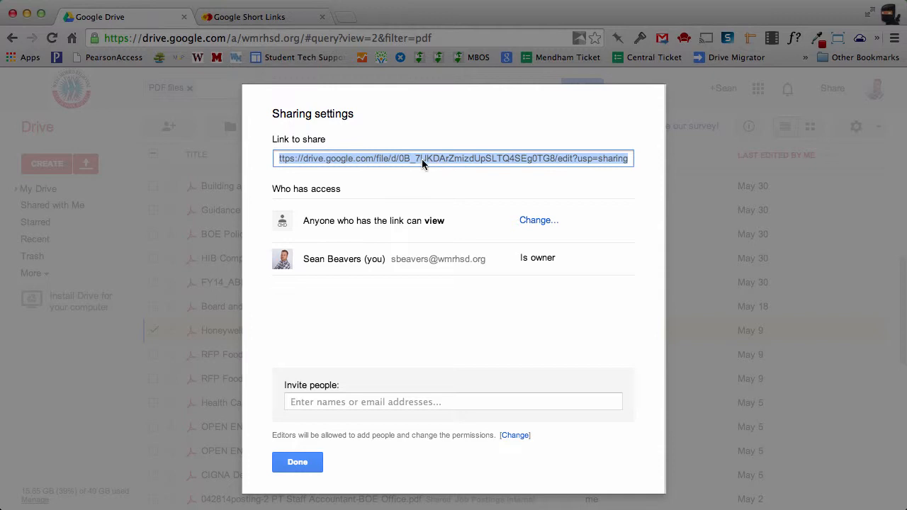
{"action": "mouse_move", "coordinate": [442, 162]}
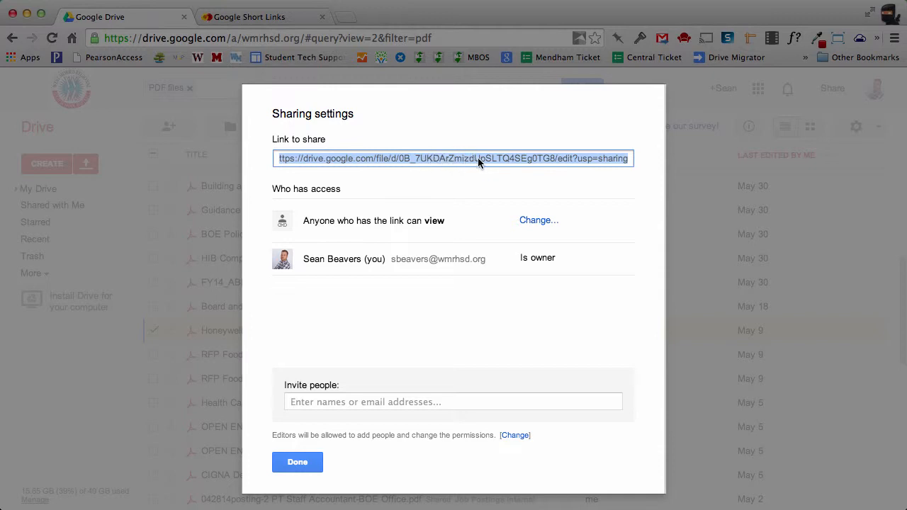
{"action": "left_click", "coordinate": [297, 462]}
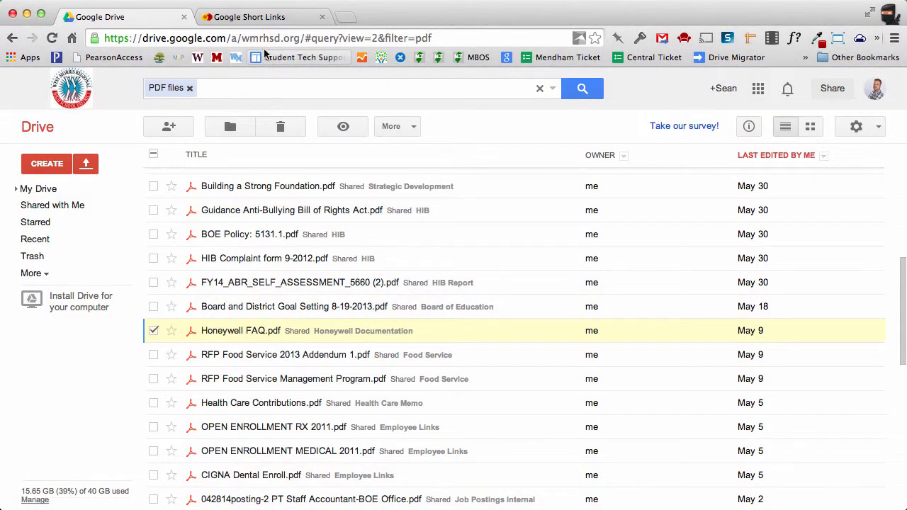
Add the public short link 'honeywell' pointing to the Honeywell FAQ Drive sharing URL
{"action": "left_click", "coordinate": [255, 17]}
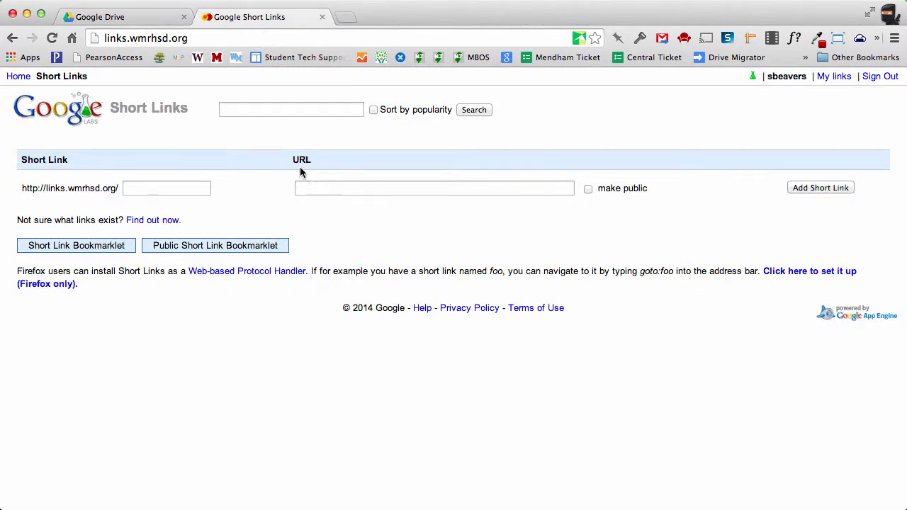
{"action": "left_click", "coordinate": [433, 187]}
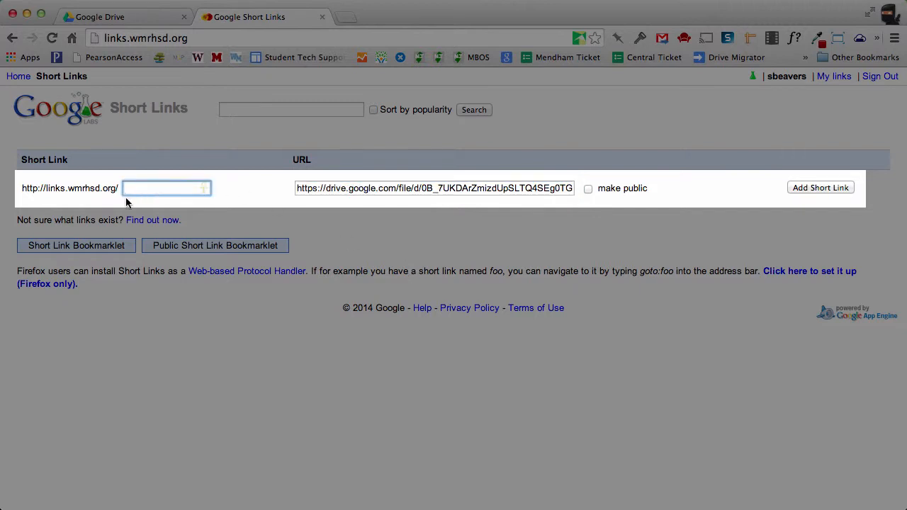
{"action": "mouse_move", "coordinate": [167, 200]}
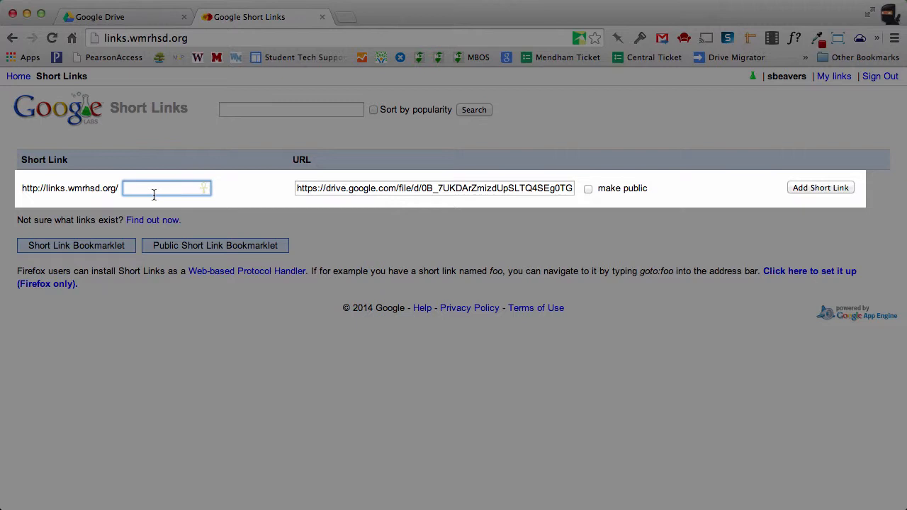
{"action": "type", "text": "ho"}
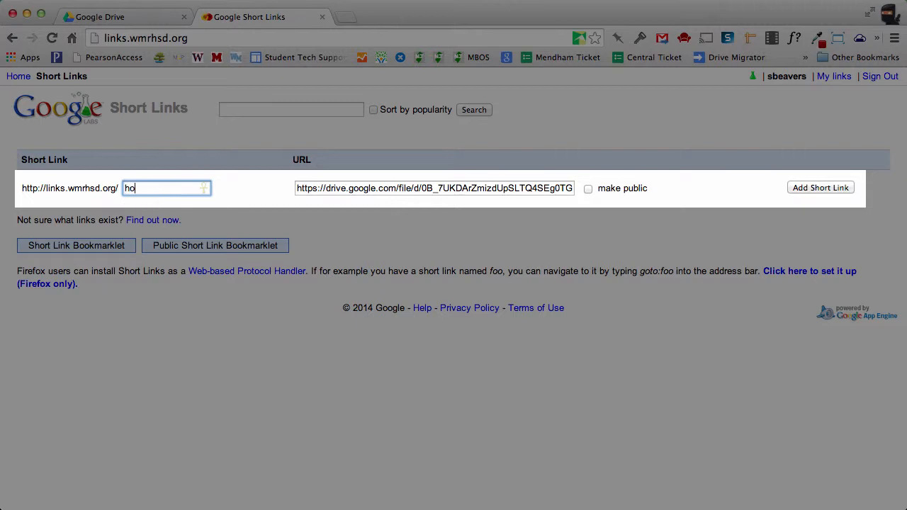
{"action": "type", "text": "neywell"}
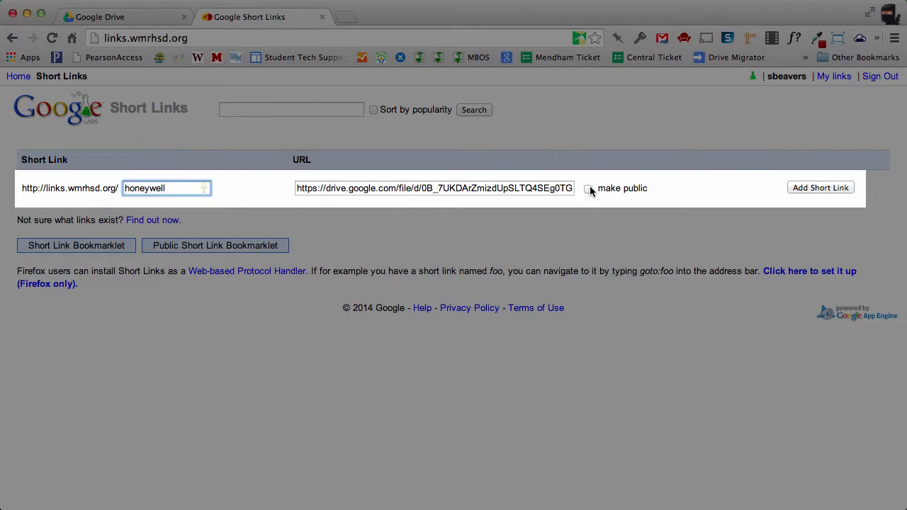
{"action": "left_click", "coordinate": [588, 187]}
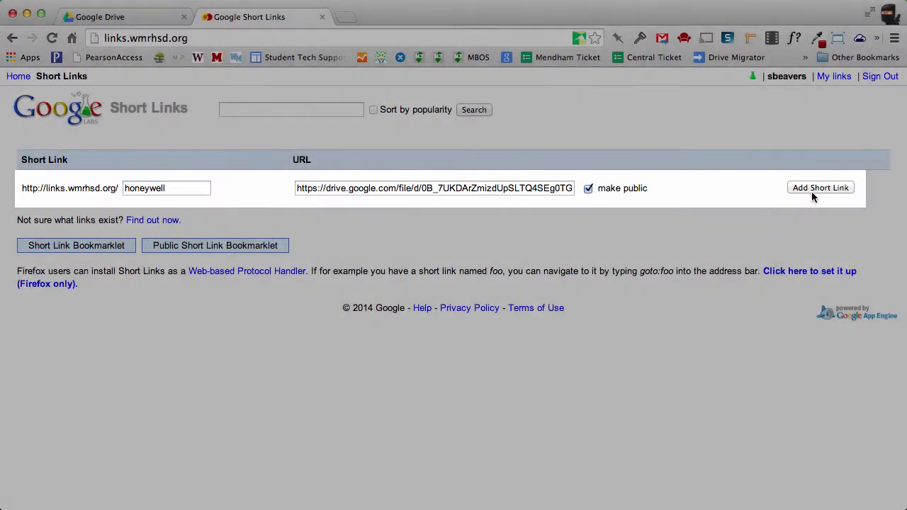
{"action": "left_click", "coordinate": [819, 187]}
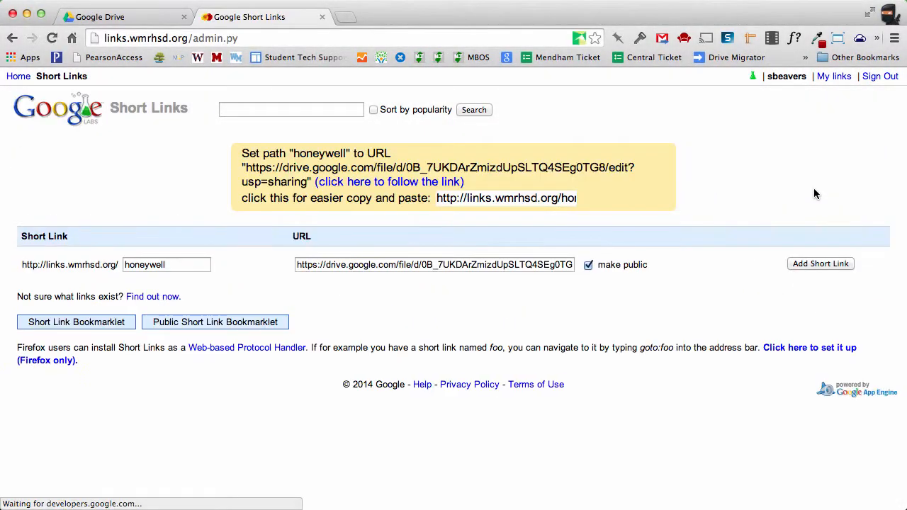
{"action": "mouse_move", "coordinate": [536, 218]}
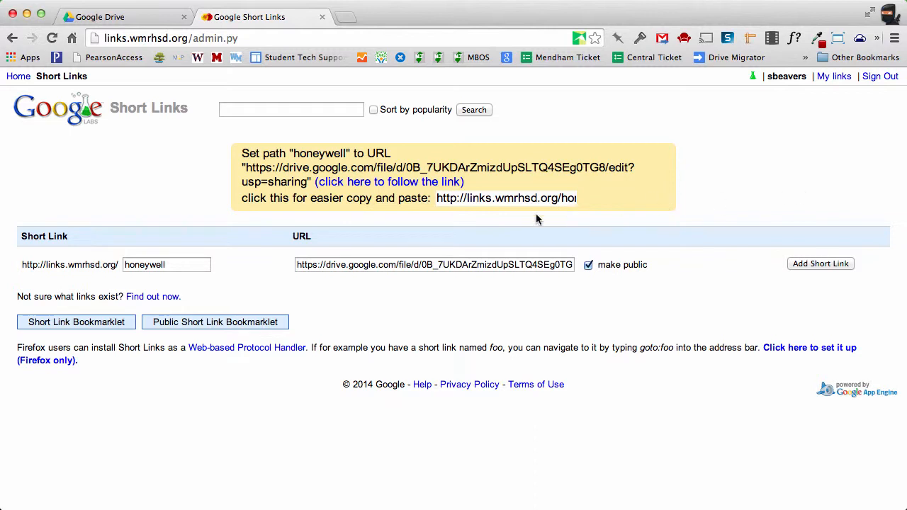
{"action": "mouse_move", "coordinate": [320, 232]}
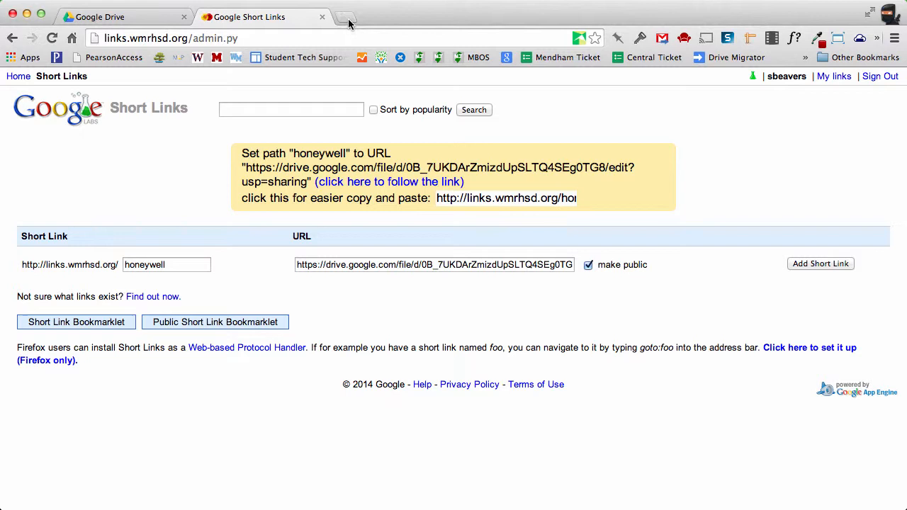
Load links.wmrhsd.org/honeywell in a fresh tab to confirm Honeywell FAQ.pdf opens
{"action": "left_click", "coordinate": [346, 17]}
{"action": "type", "text": "links.wmrhsd.org"}
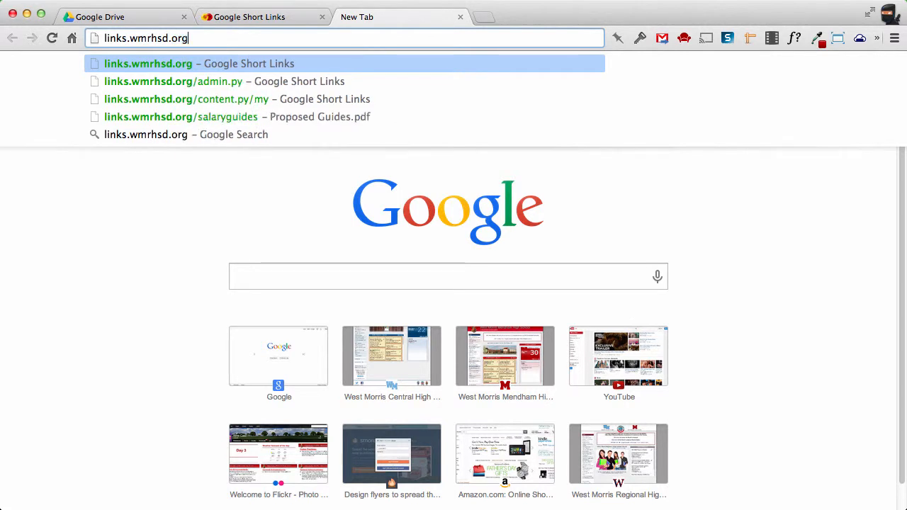
{"action": "type", "text": "/honeywel"}
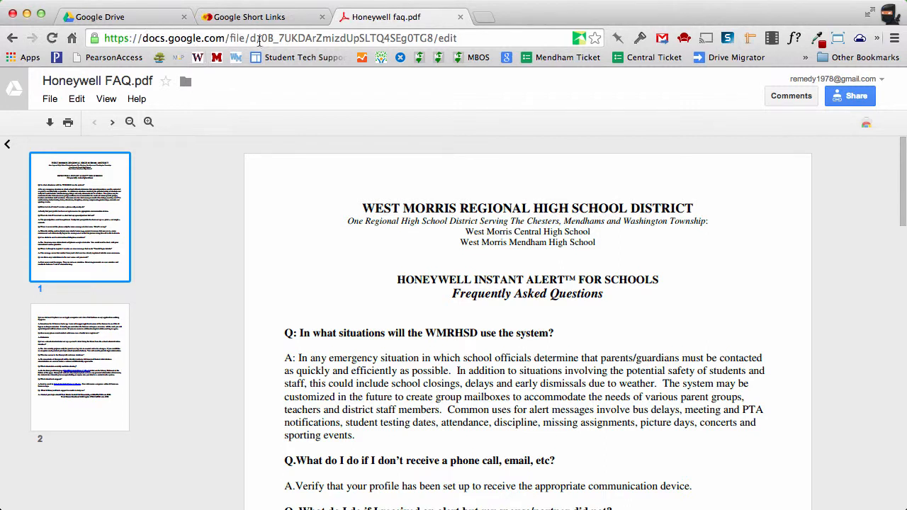
{"action": "left_click", "coordinate": [256, 17]}
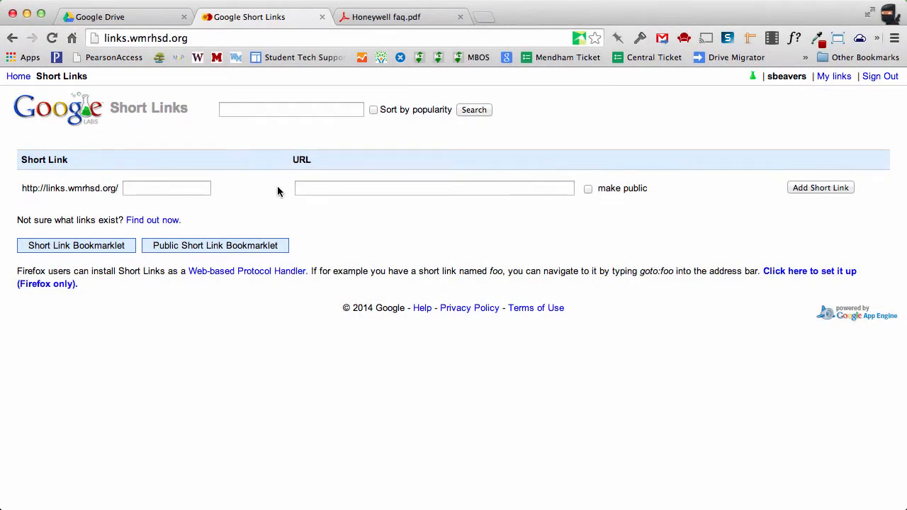
{"action": "mouse_move", "coordinate": [243, 198]}
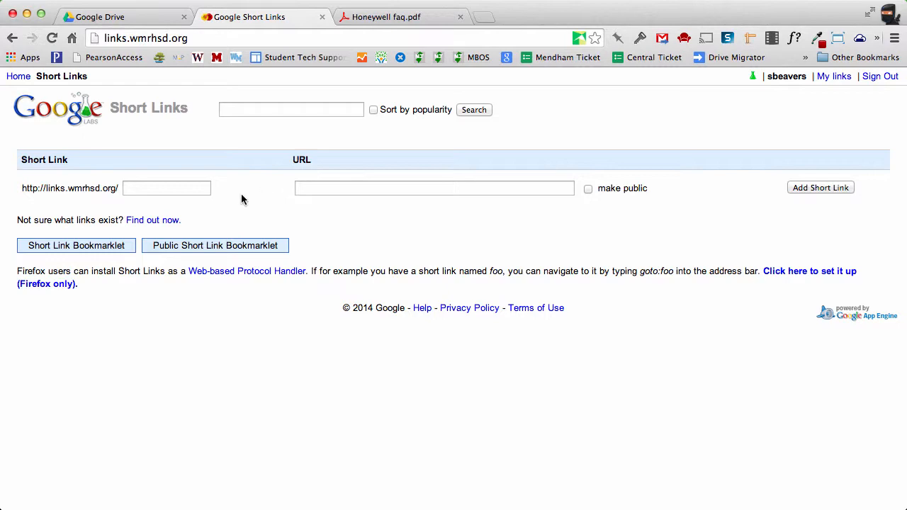
{"action": "mouse_move", "coordinate": [153, 224]}
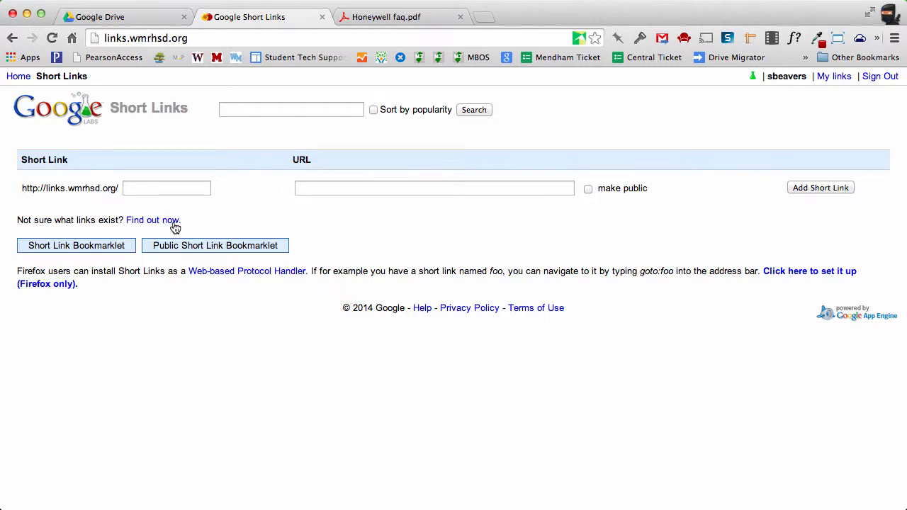
{"action": "mouse_move", "coordinate": [153, 220]}
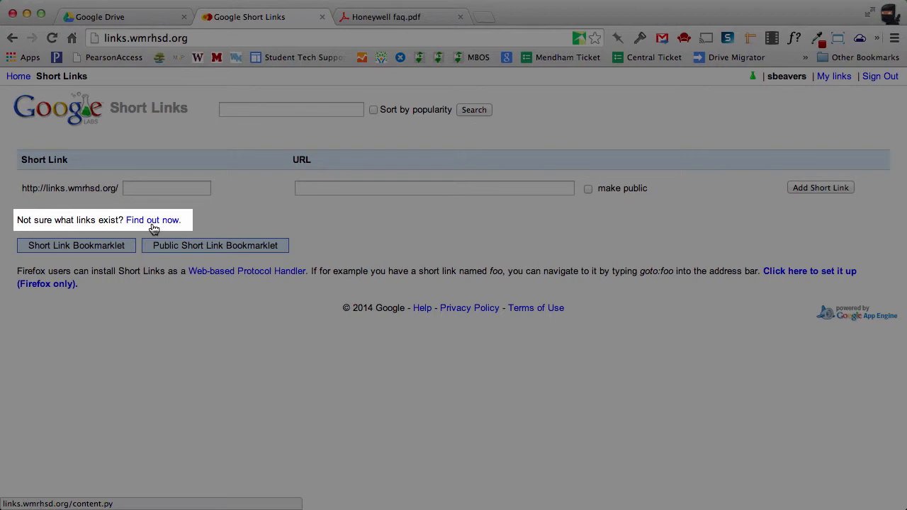
Show all existing short links, where honeywell now appears with zero uses
{"action": "left_click", "coordinate": [153, 219]}
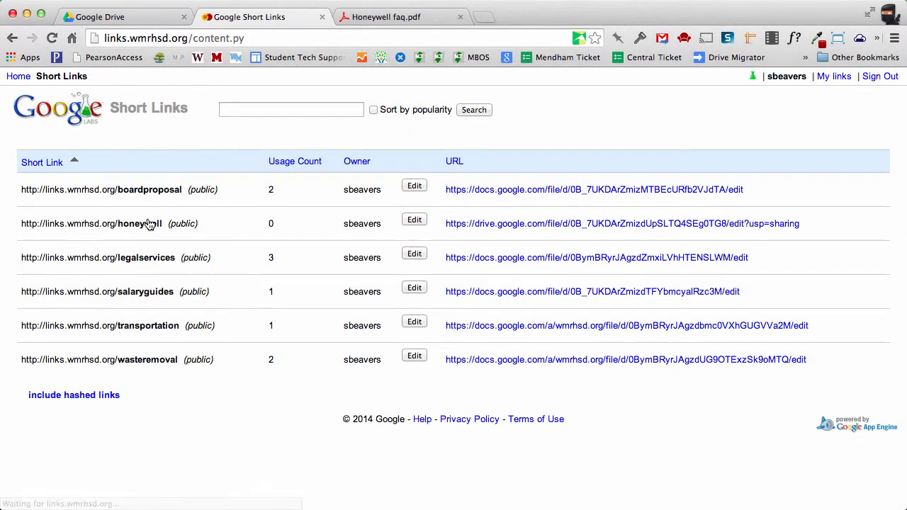
{"action": "mouse_move", "coordinate": [204, 230]}
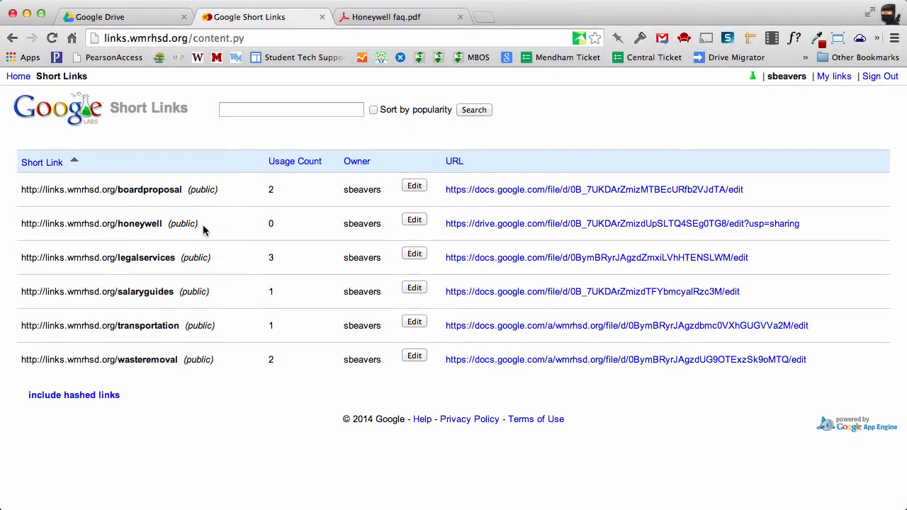
{"action": "mouse_move", "coordinate": [222, 351]}
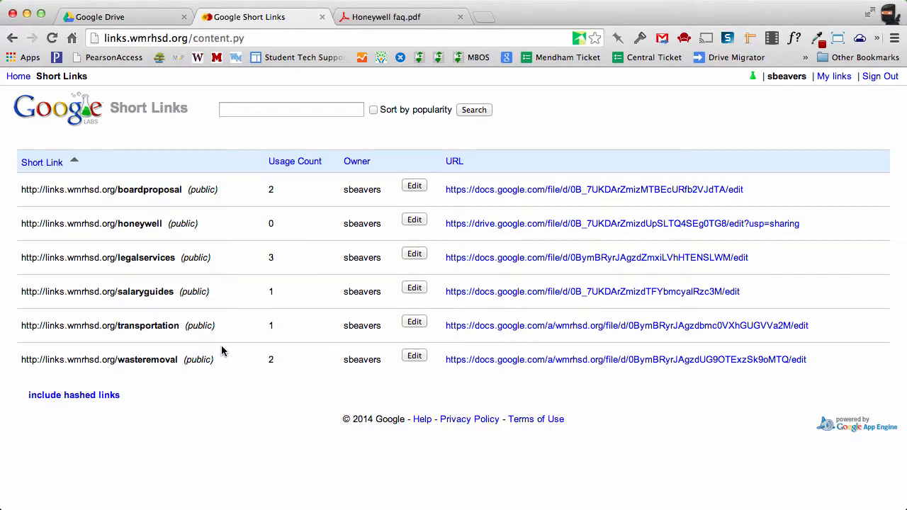